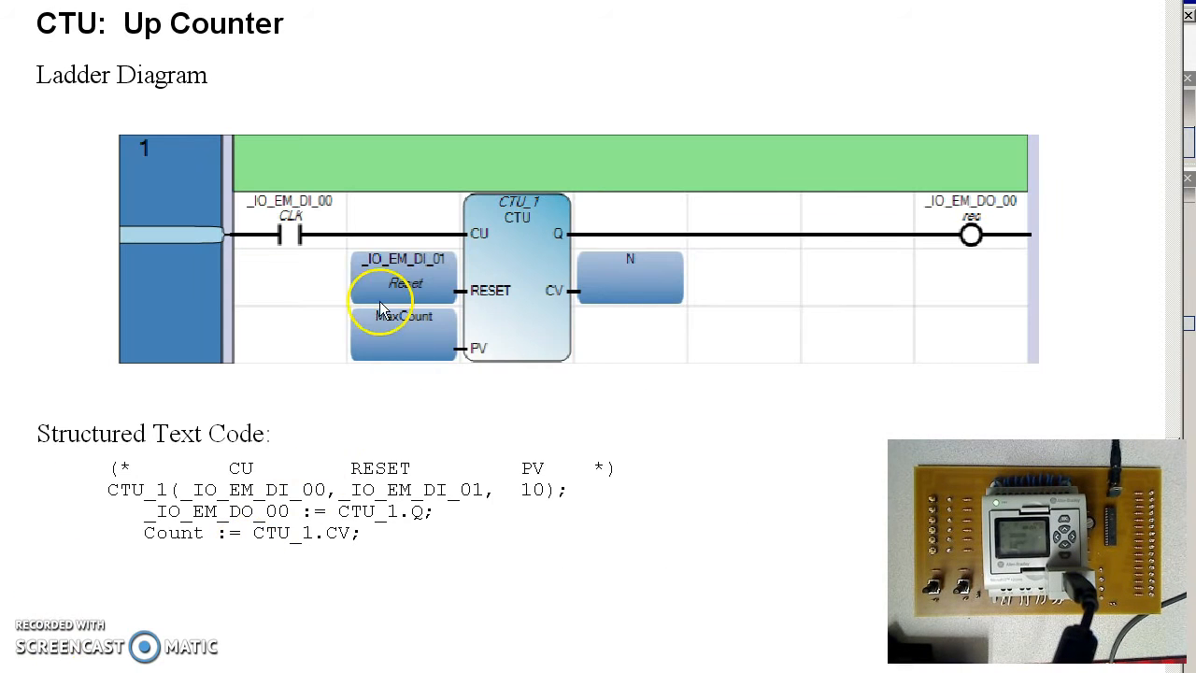
mouse_move(346, 229)
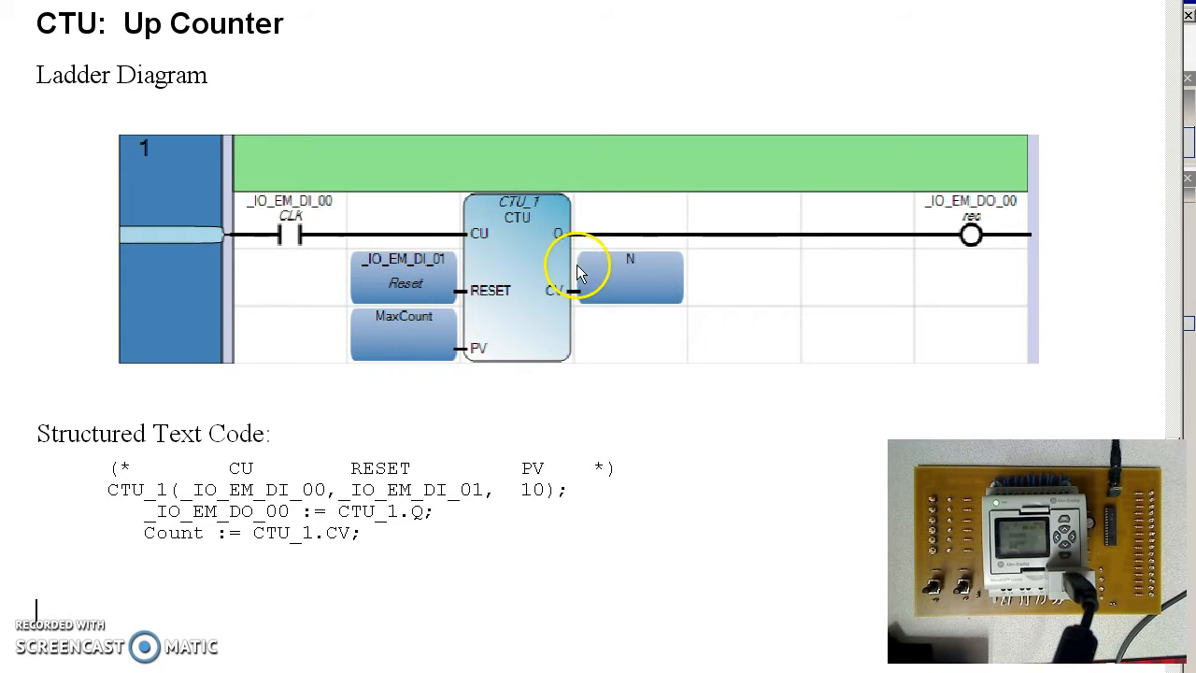
mouse_move(972, 234)
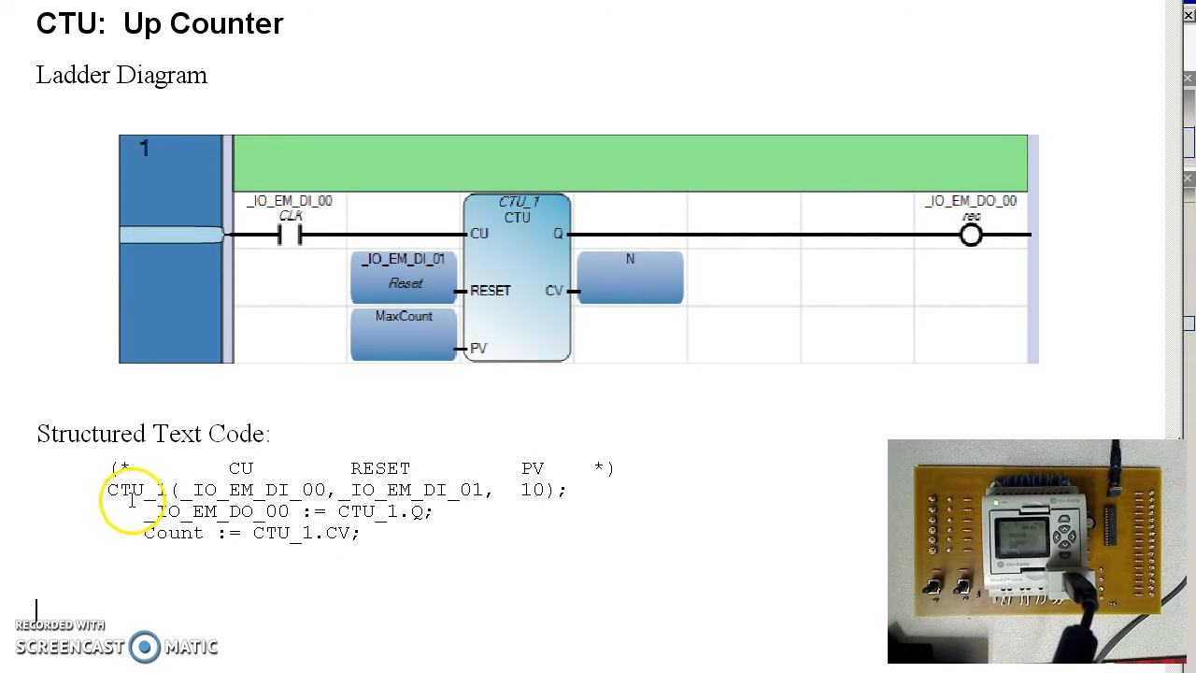
mouse_move(187, 500)
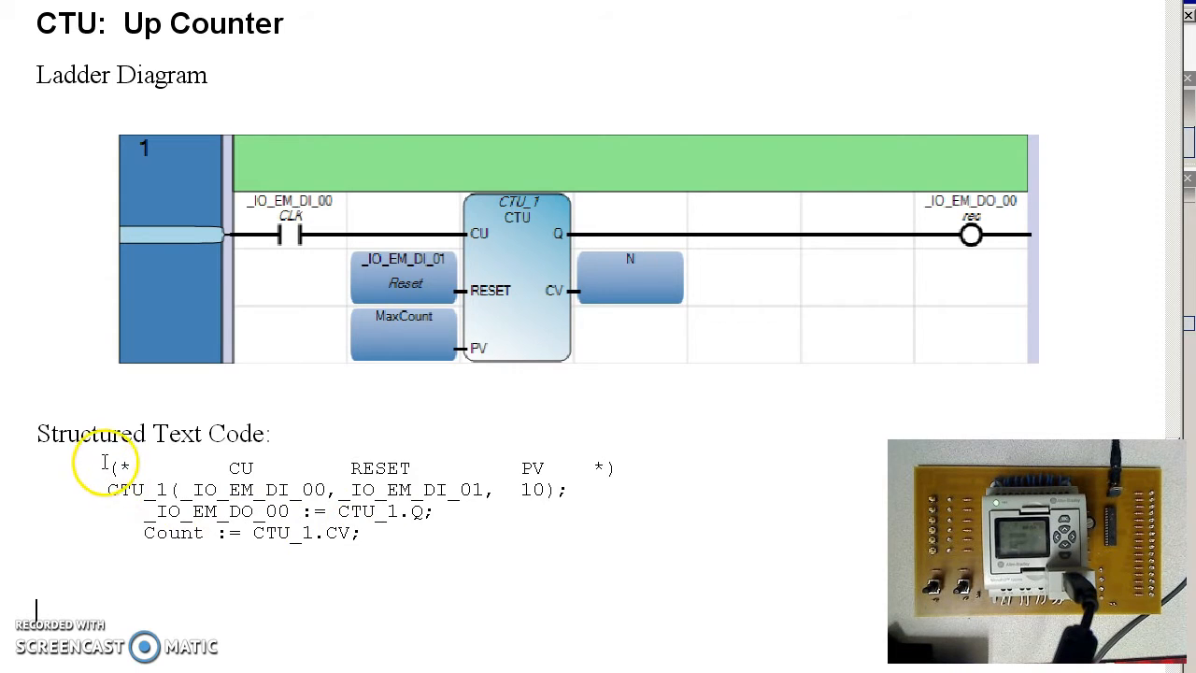
Step: Bind the line 2 counter call to the CTU_1 instance via the Instruction Block Selector
left_click_drag(105, 462, 404, 533)
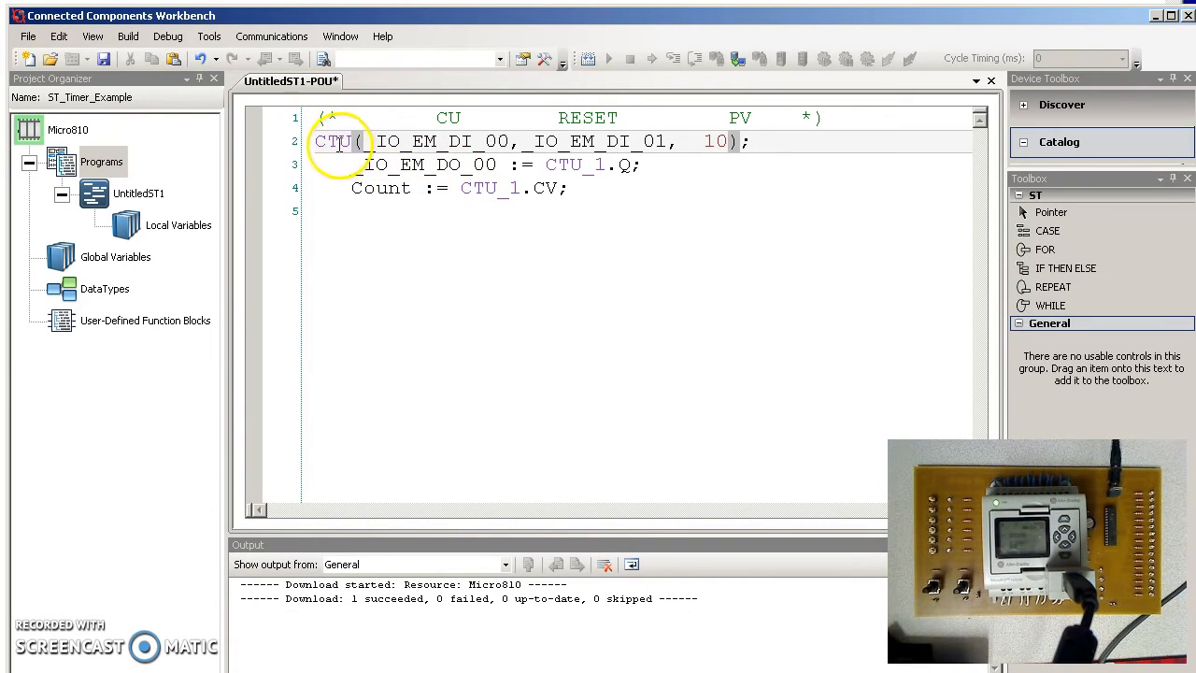
right_click(337, 141)
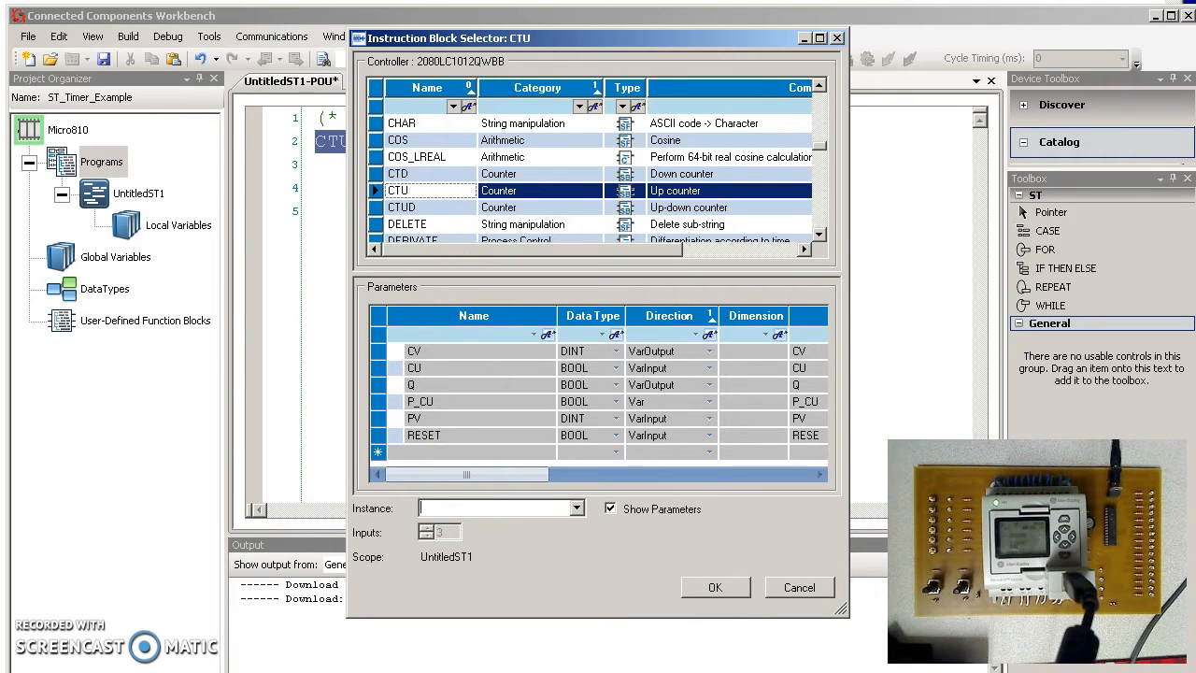
left_click(575, 508)
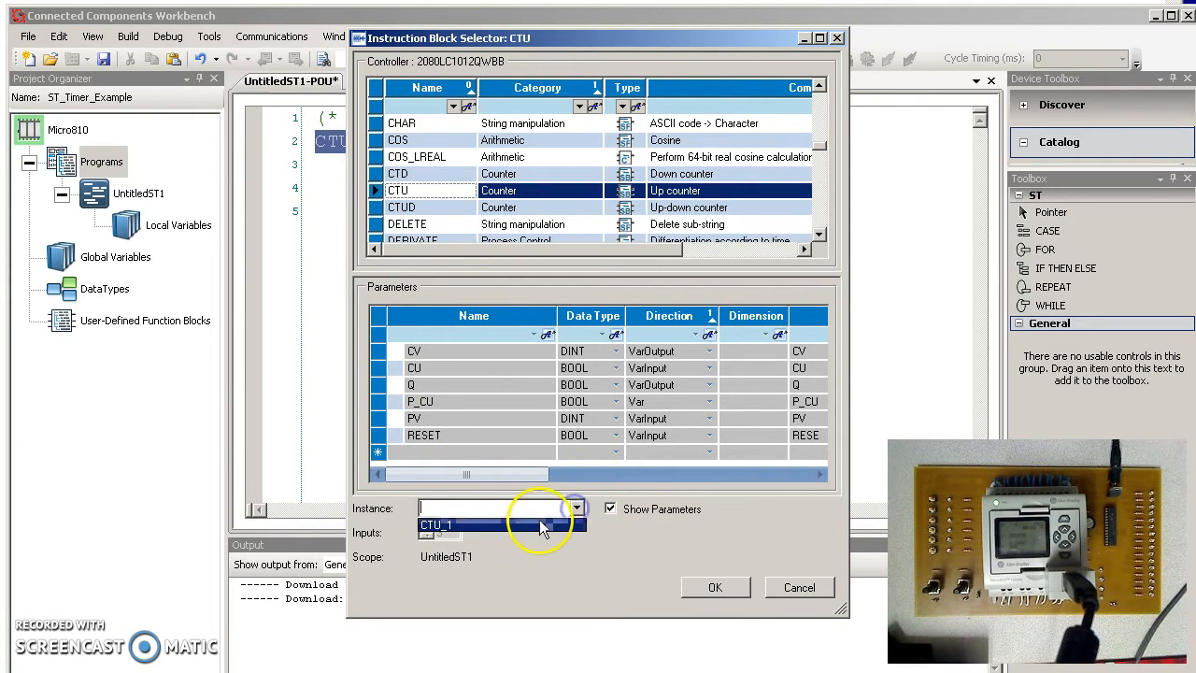
left_click(715, 587)
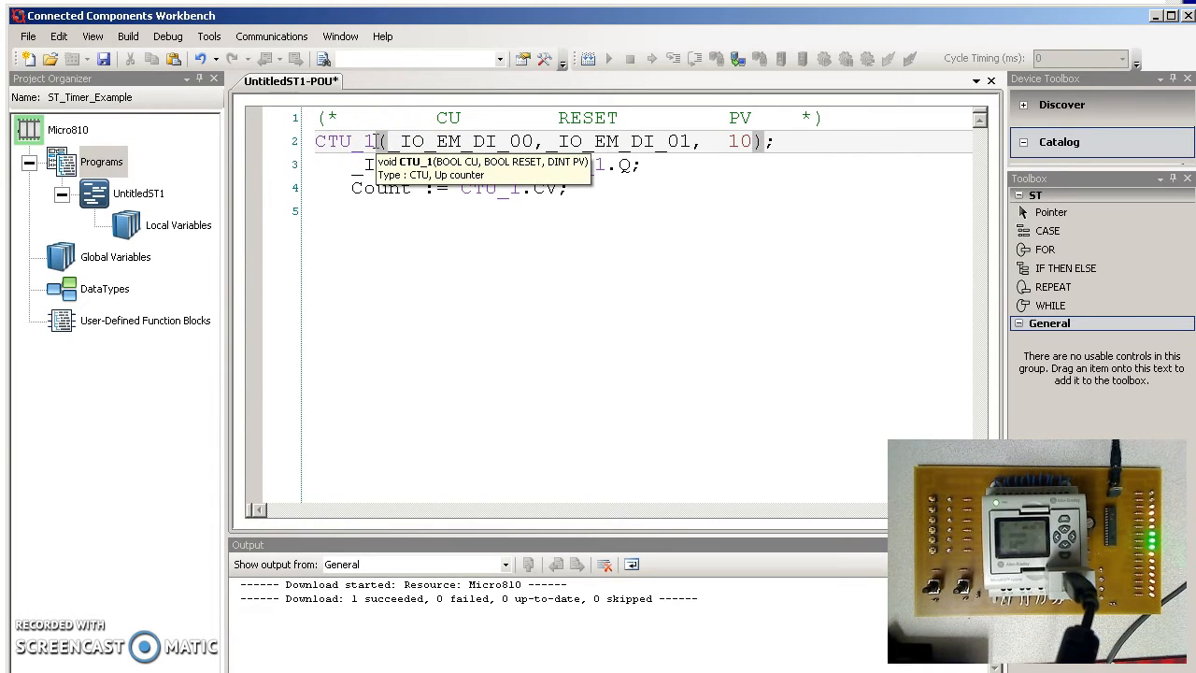
Step: Declare the Count variable with data type DINT in the Variable Selector
right_click(379, 188)
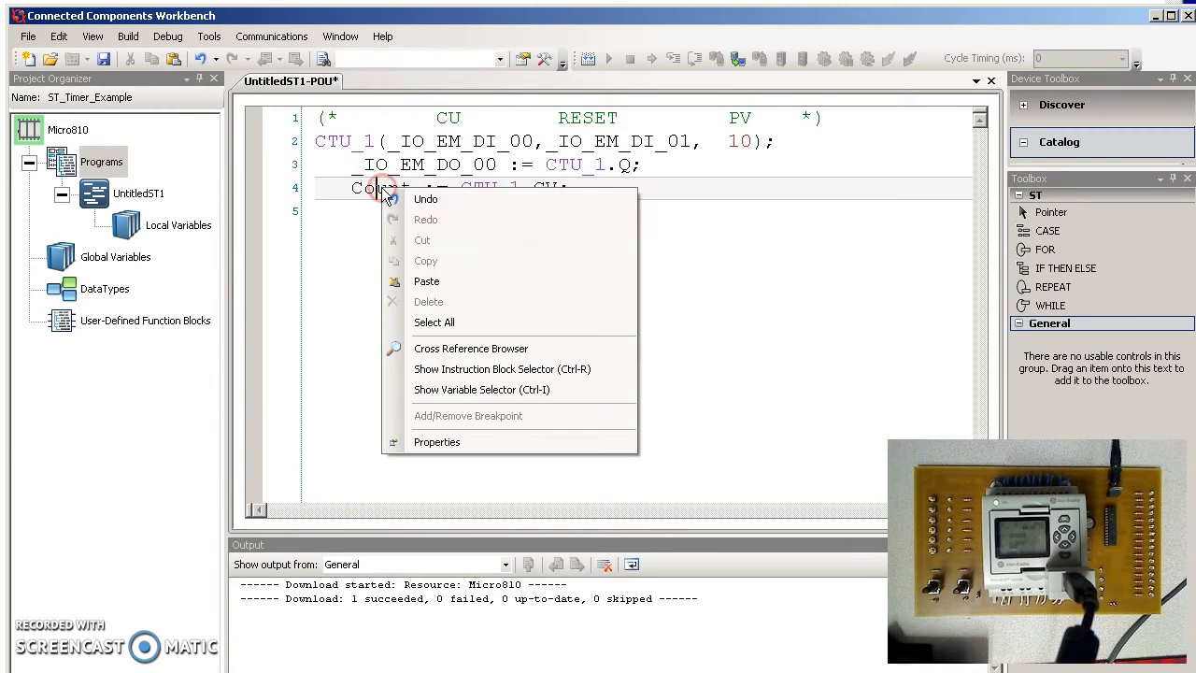
mouse_move(491, 377)
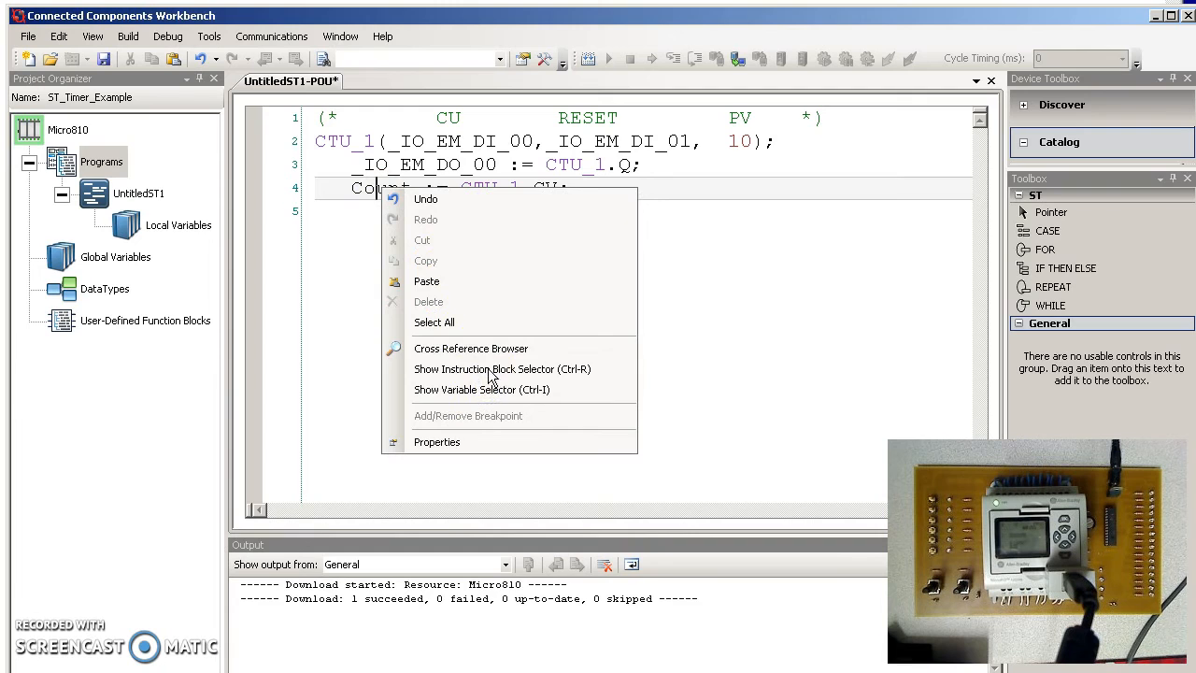
left_click(481, 390)
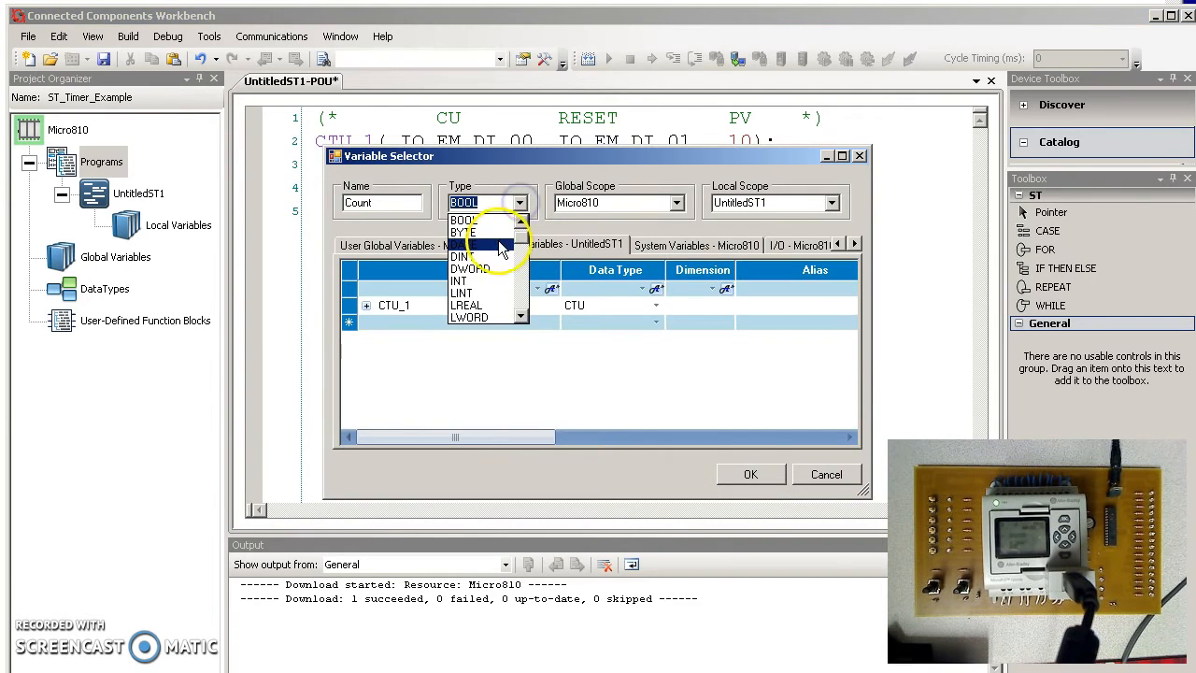
left_click(460, 256)
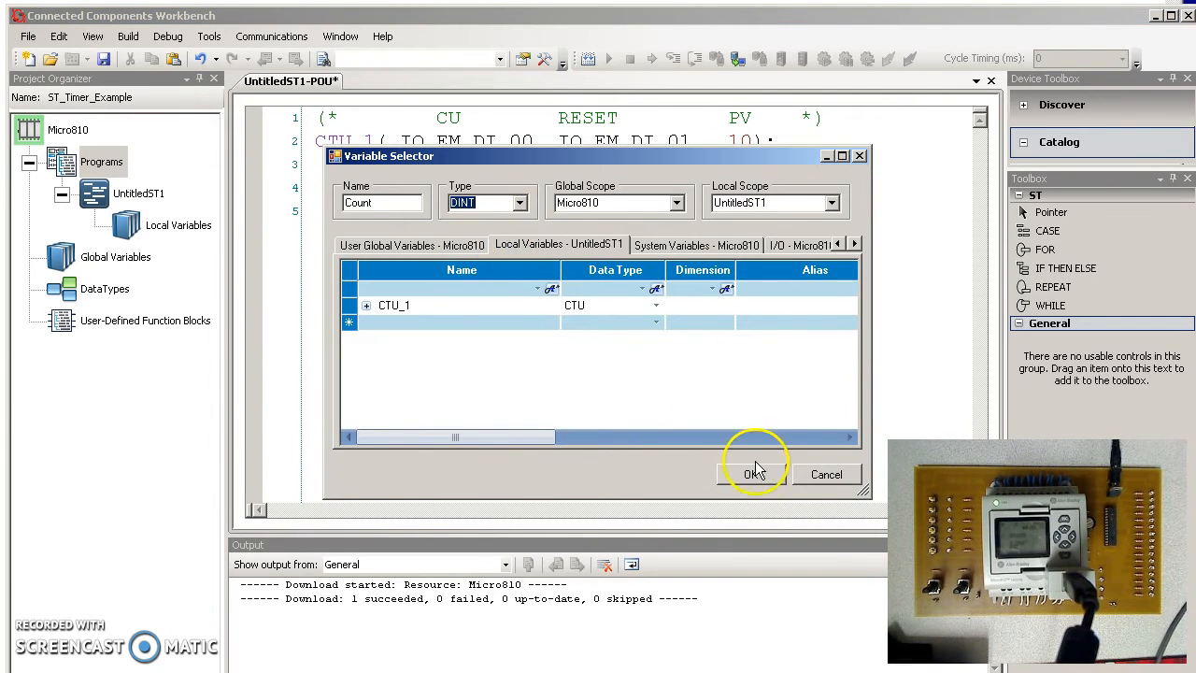
left_click(753, 473)
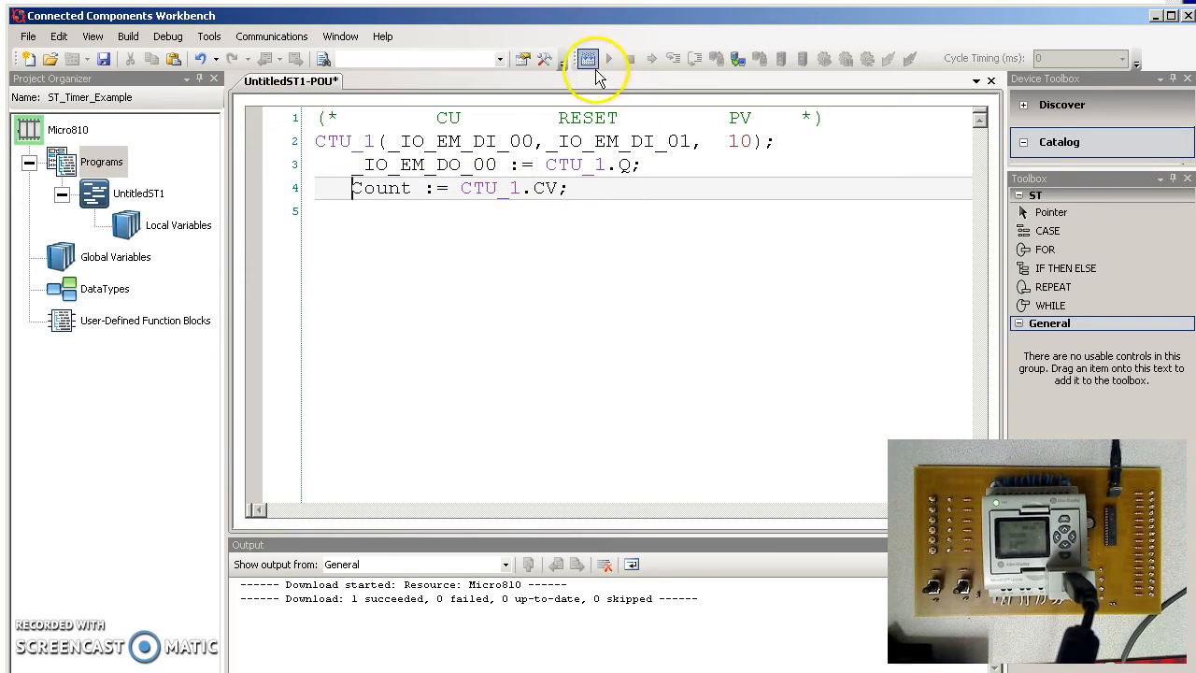
Step: Build the counter program with 0 errors and launch a debugging session
left_click(588, 58)
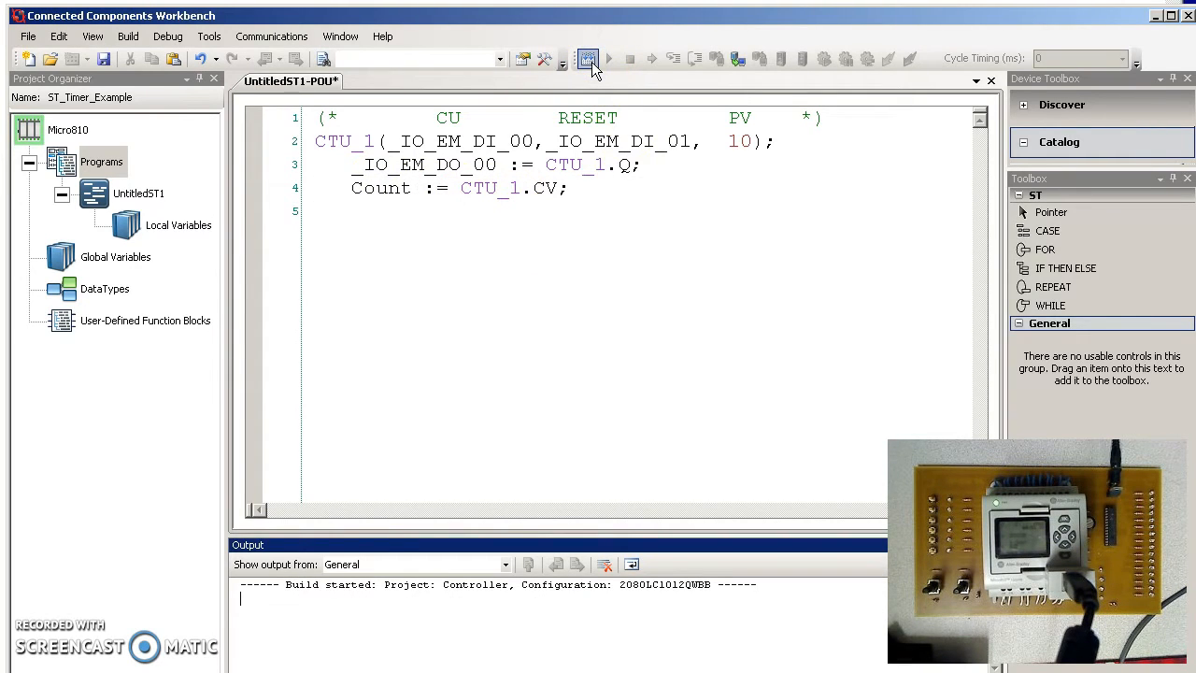
left_click(588, 58)
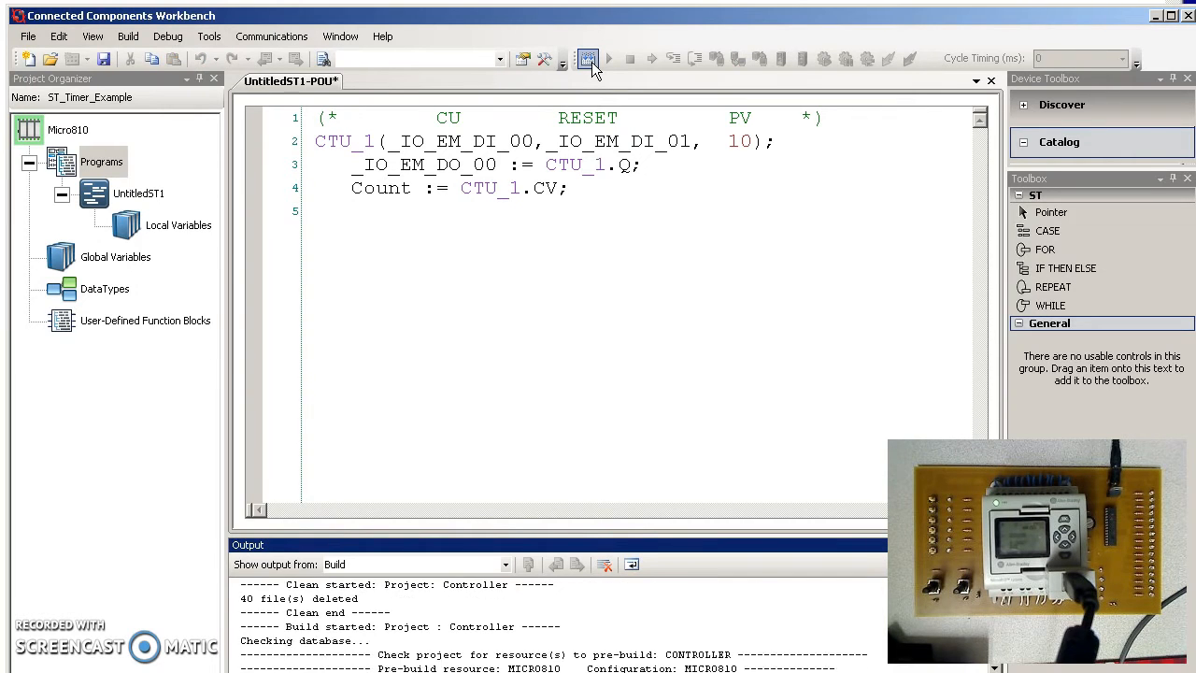
left_click(587, 58)
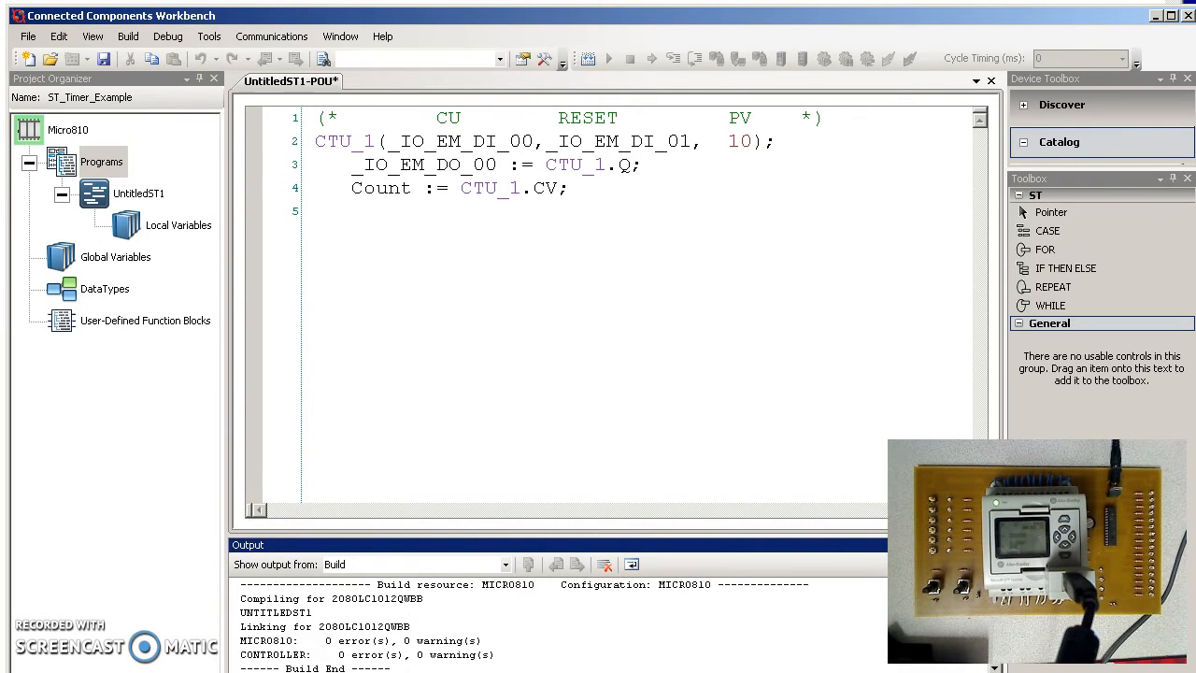
left_click(609, 59)
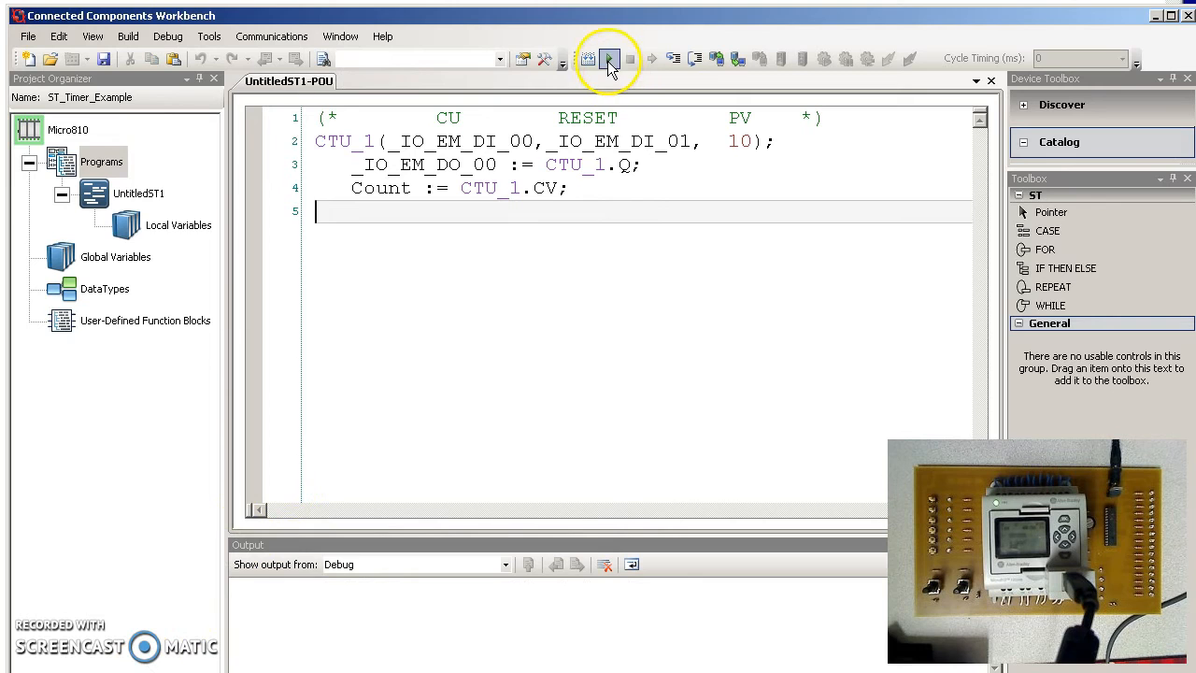
left_click(608, 58)
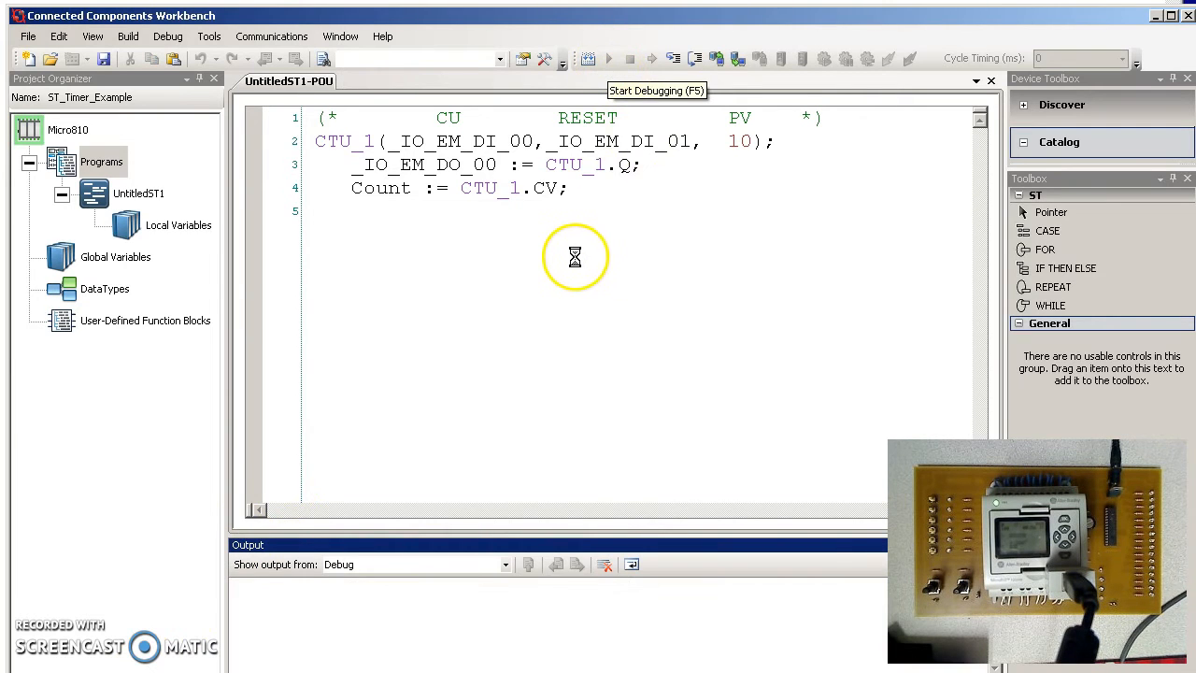
Step: Run the CTU program in debug mode and open Variable Monitoring from the editor
left_click(608, 57)
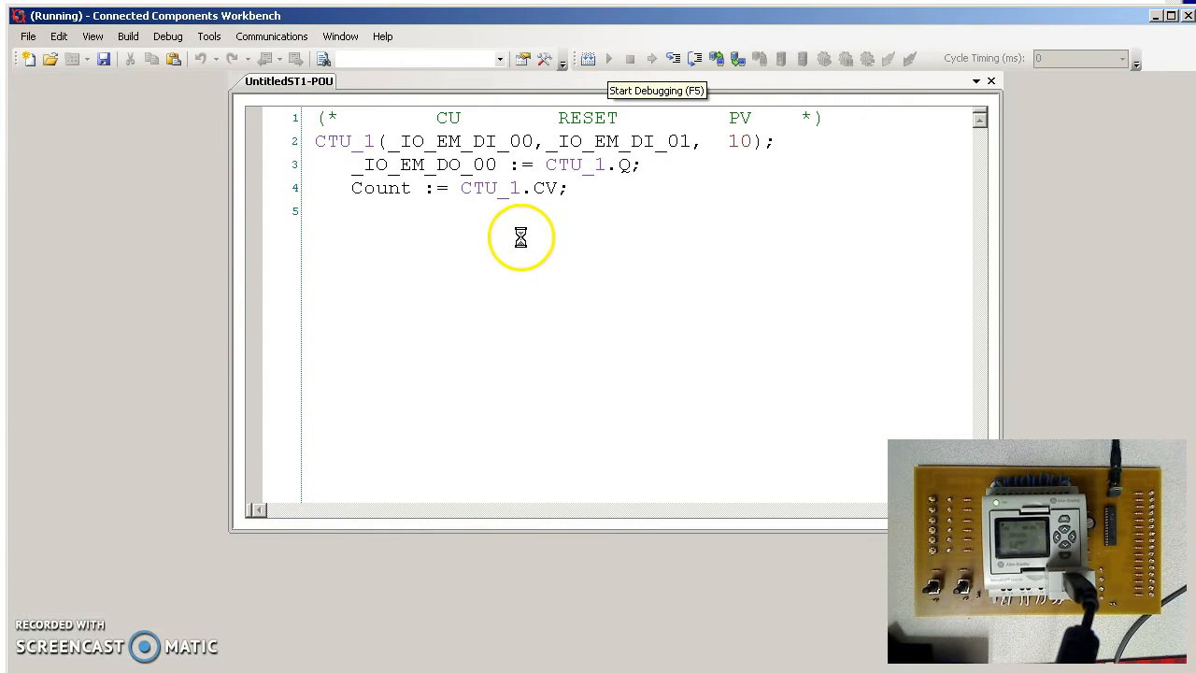
right_click(521, 237)
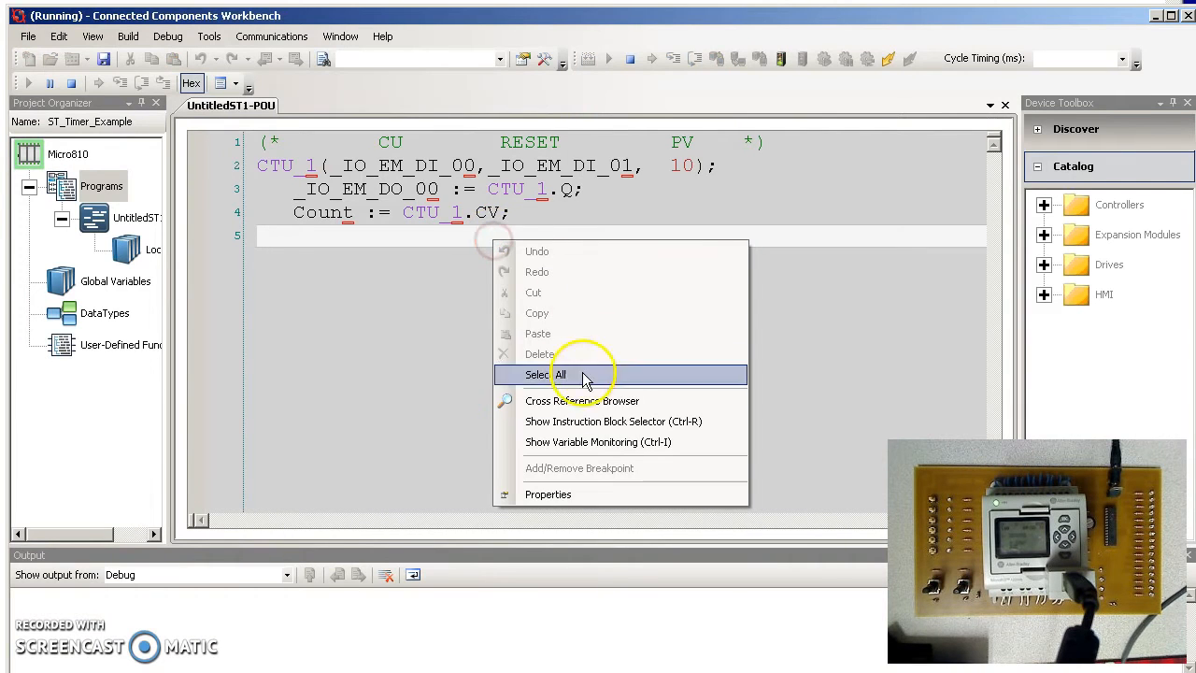
left_click(597, 442)
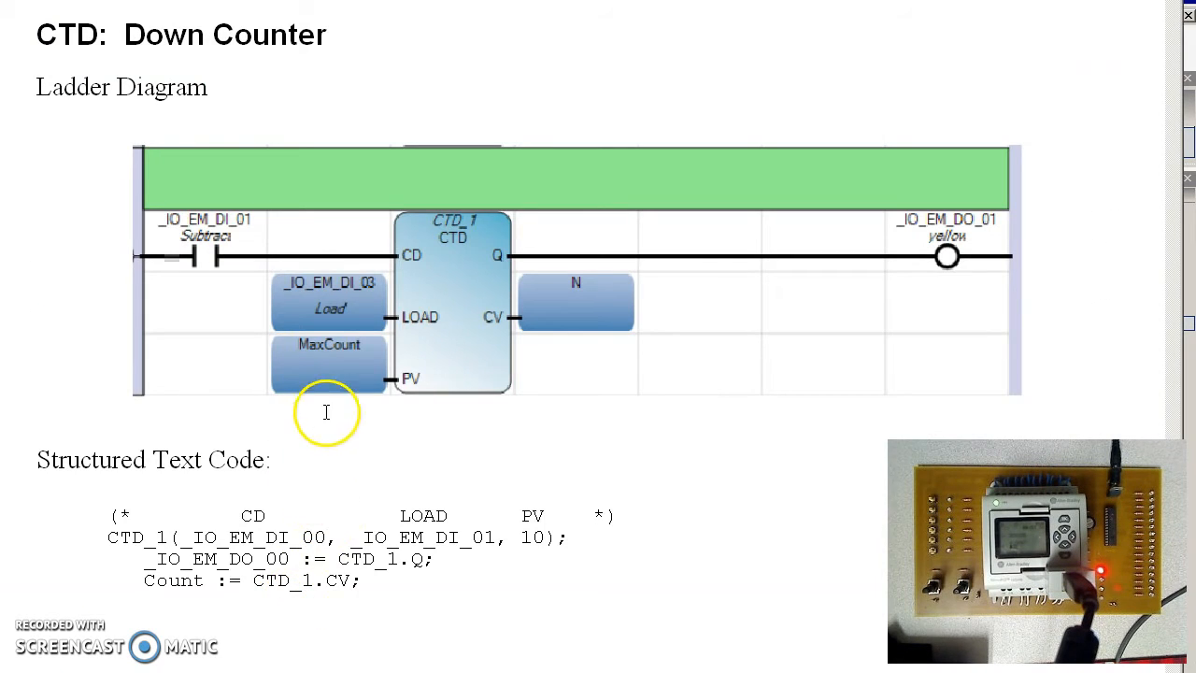
mouse_move(353, 369)
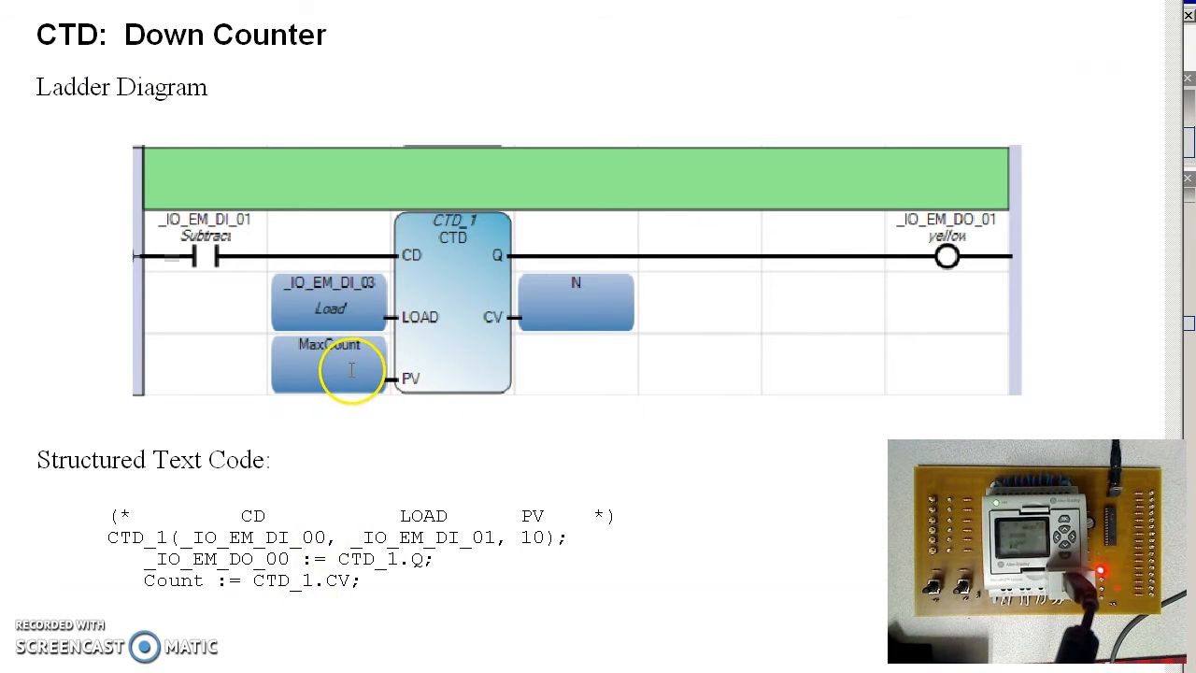
mouse_move(329, 301)
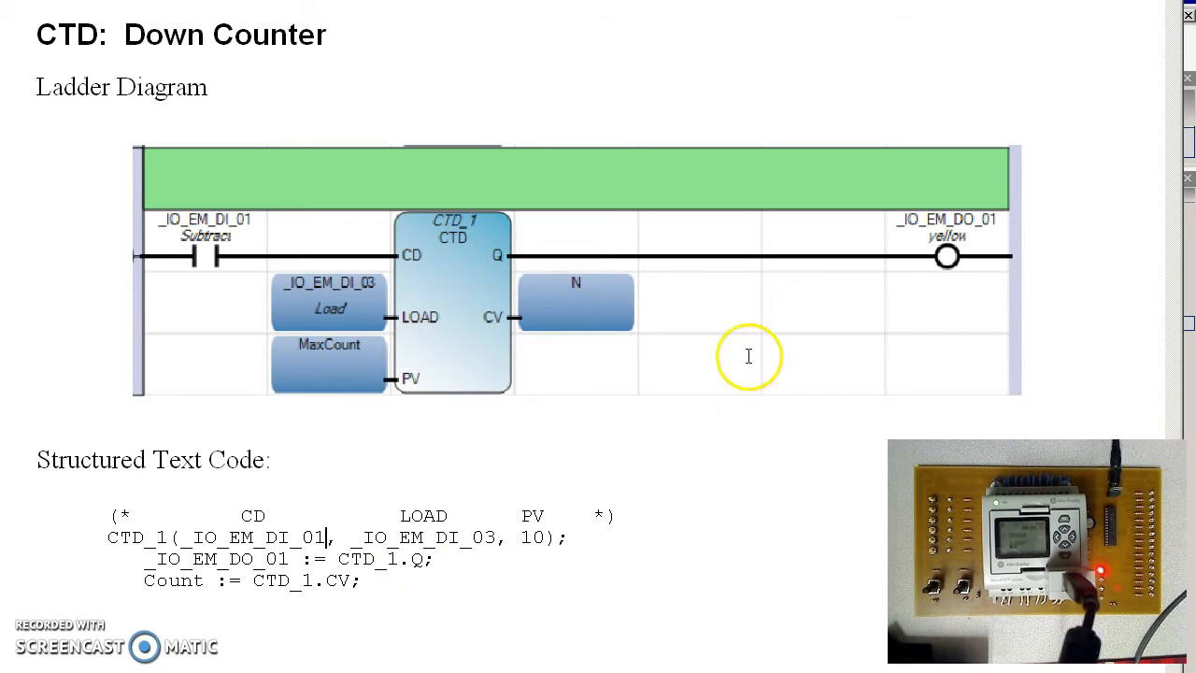
mouse_move(287, 609)
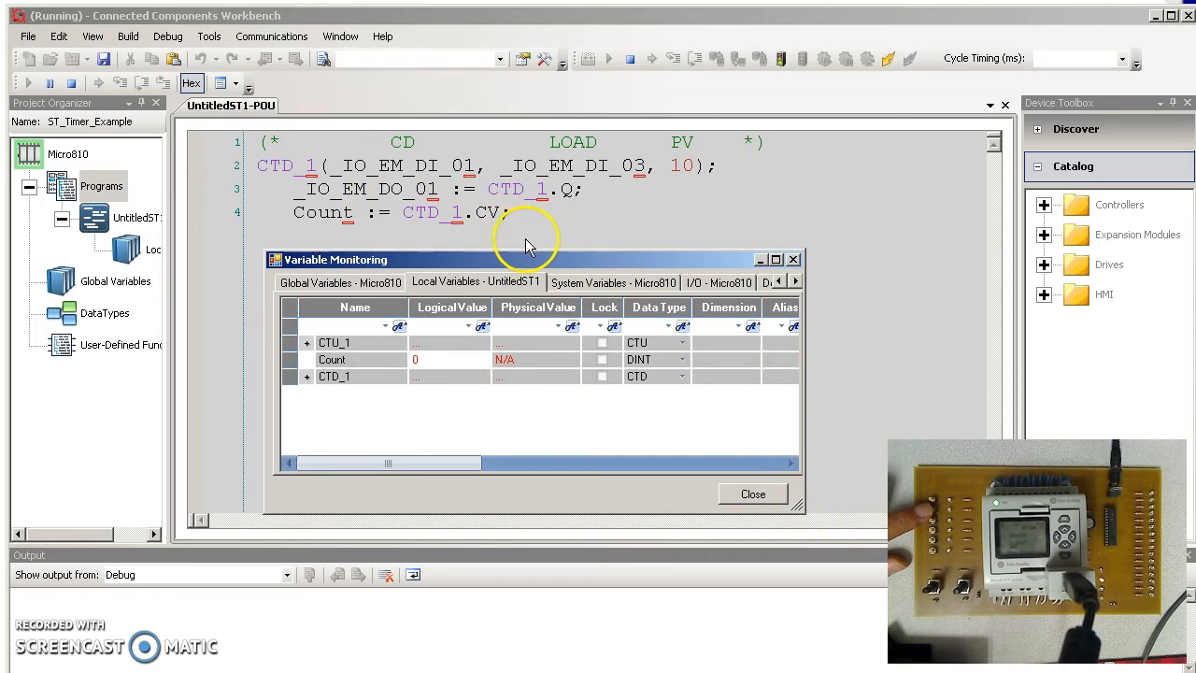
mouse_move(449, 219)
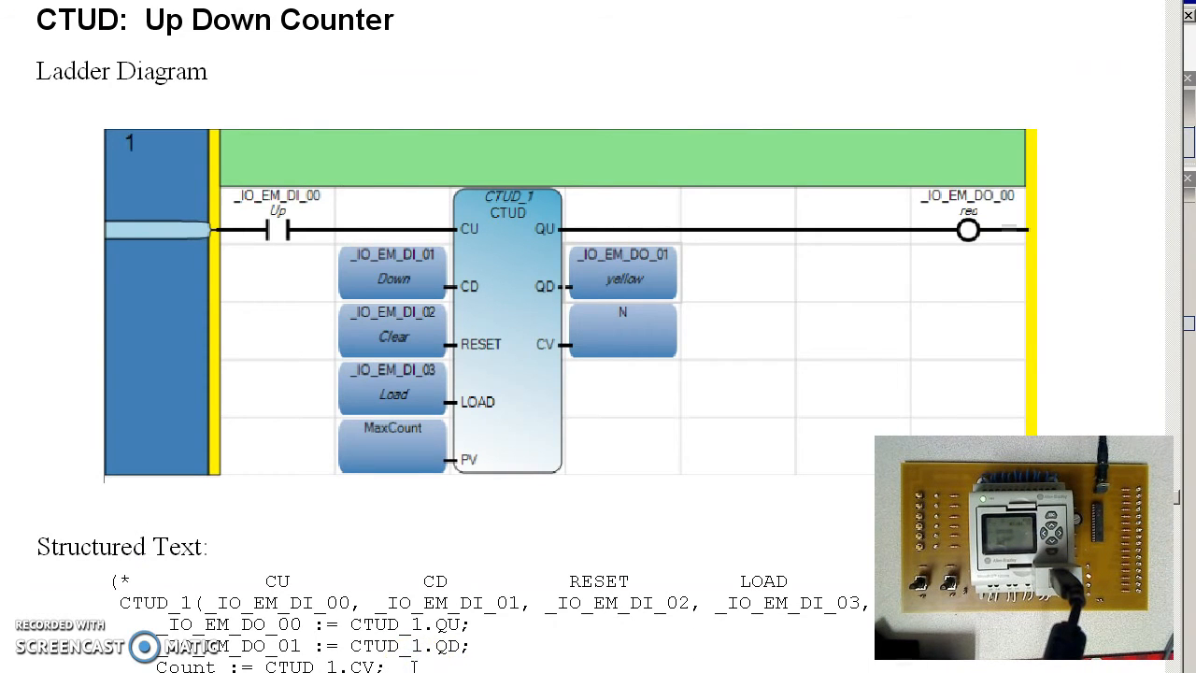
scroll("down", 3)
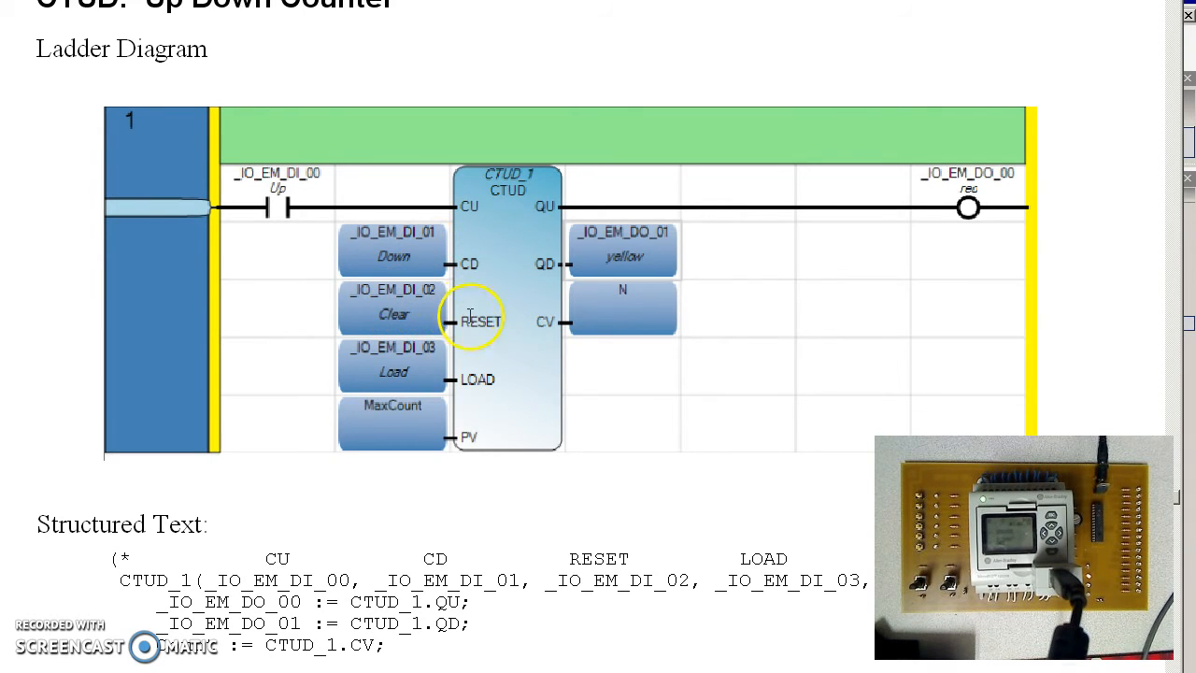
mouse_move(463, 362)
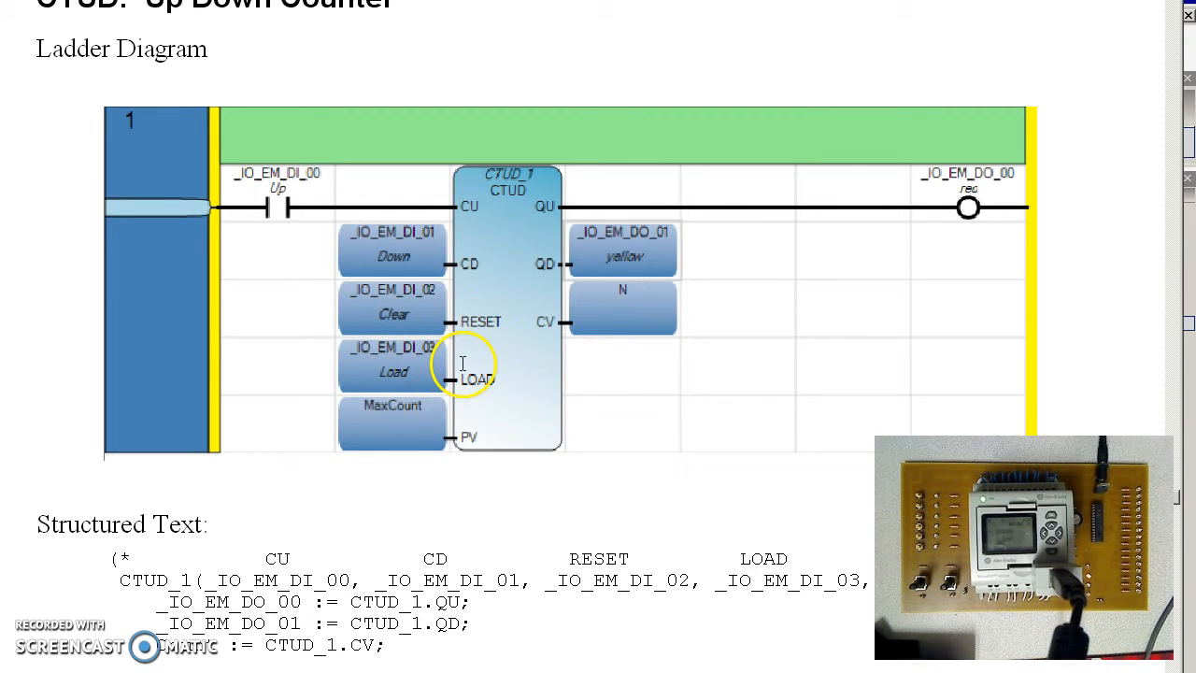
mouse_move(442, 413)
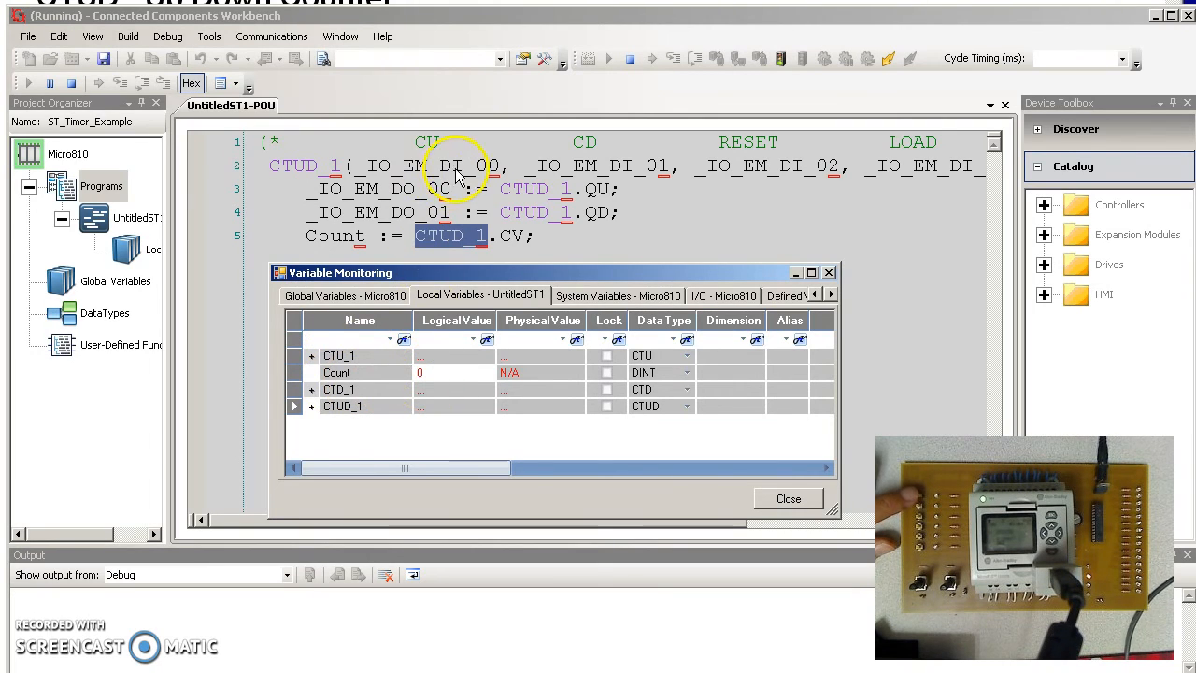
mouse_move(481, 216)
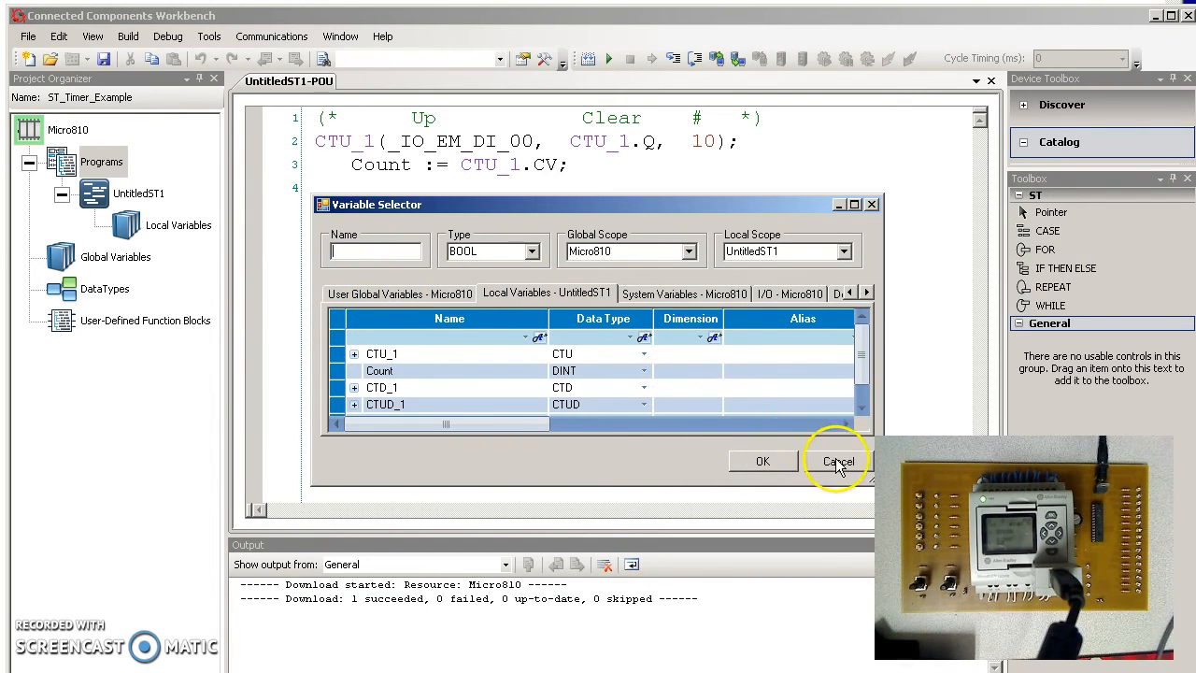
Step: Cancel the Variable Selector and start debugging the self-resetting CTU_1 program
left_click(838, 461)
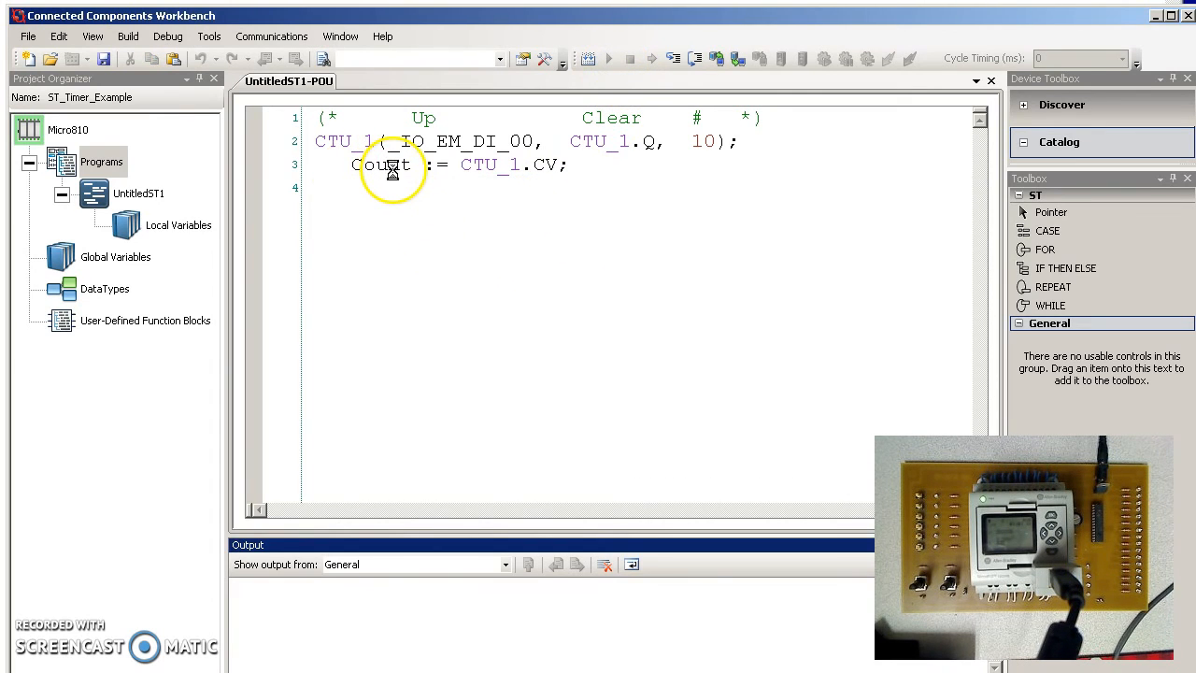
left_click(608, 58)
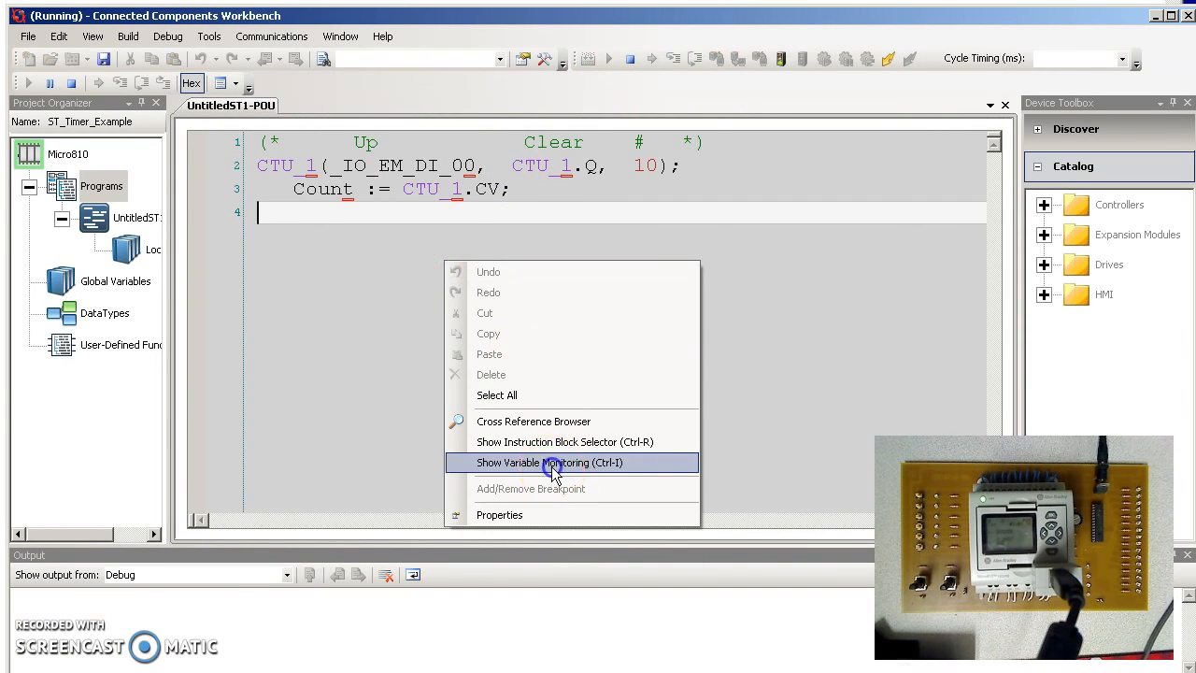
Step: Open Variable Monitoring and widen the window to show Count at 0
left_click(550, 463)
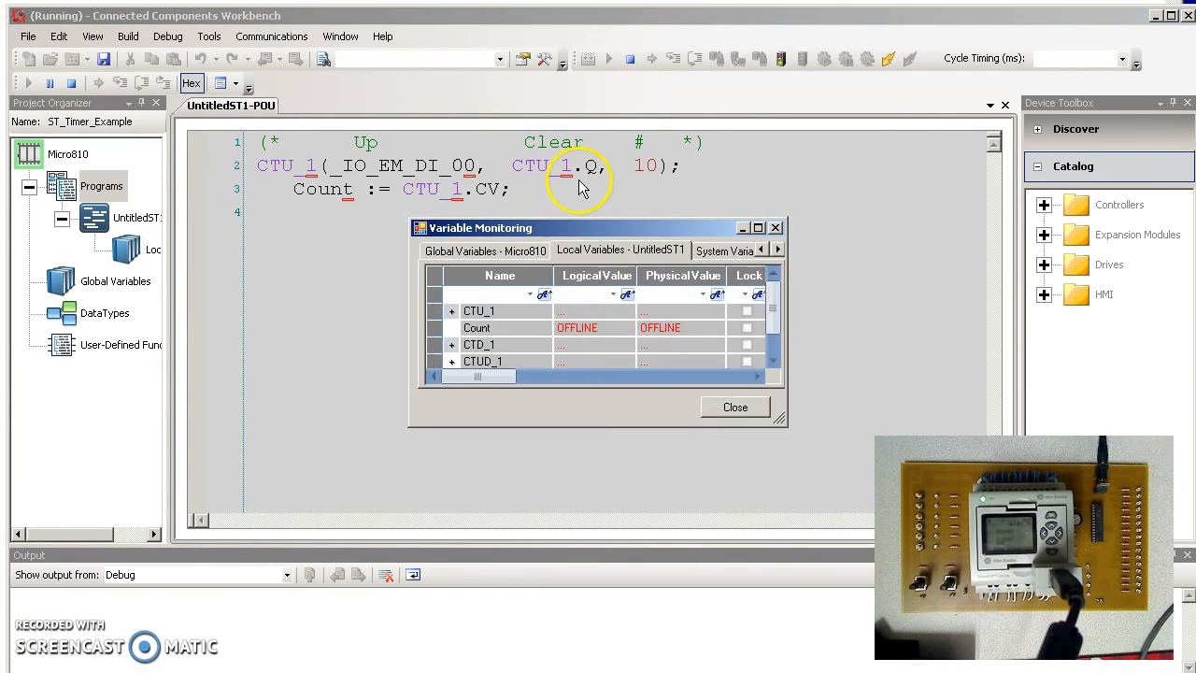
left_click_drag(596, 228, 449, 230)
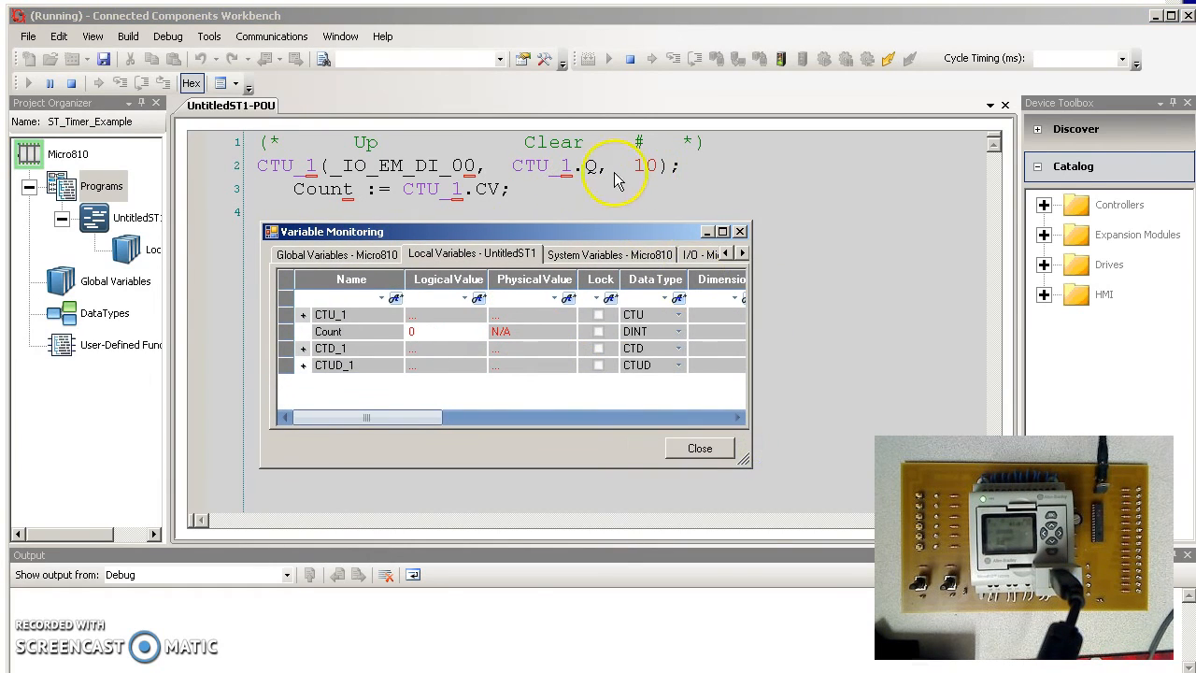
mouse_move(430, 178)
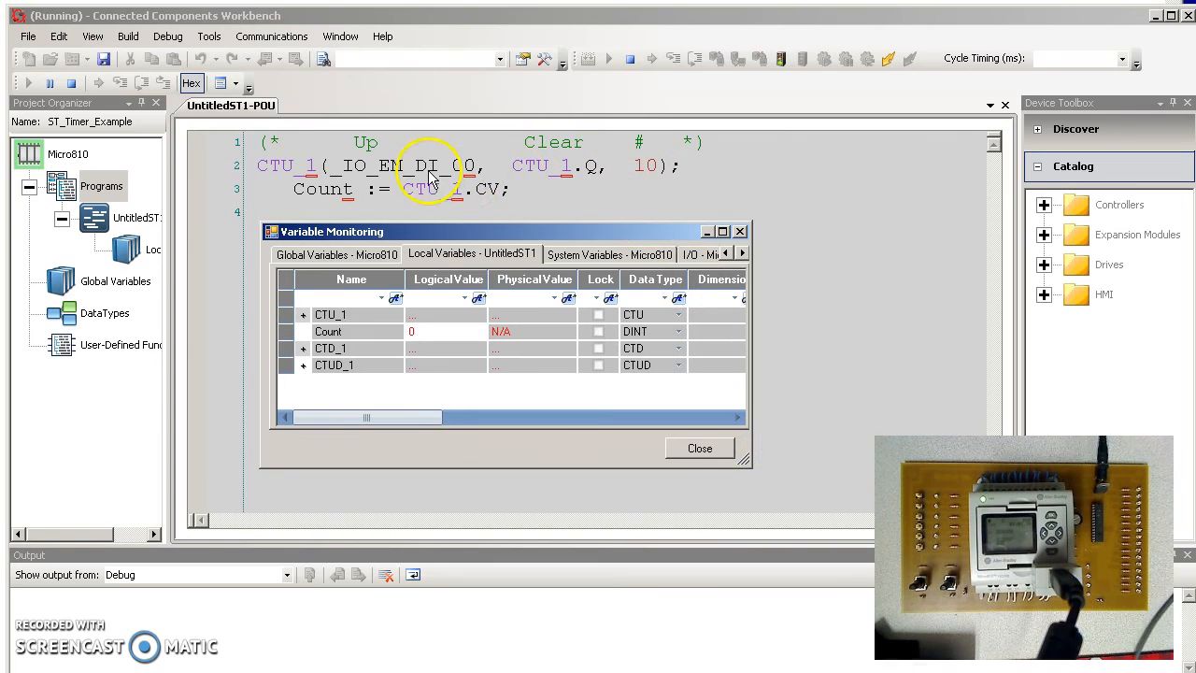
mouse_move(421, 337)
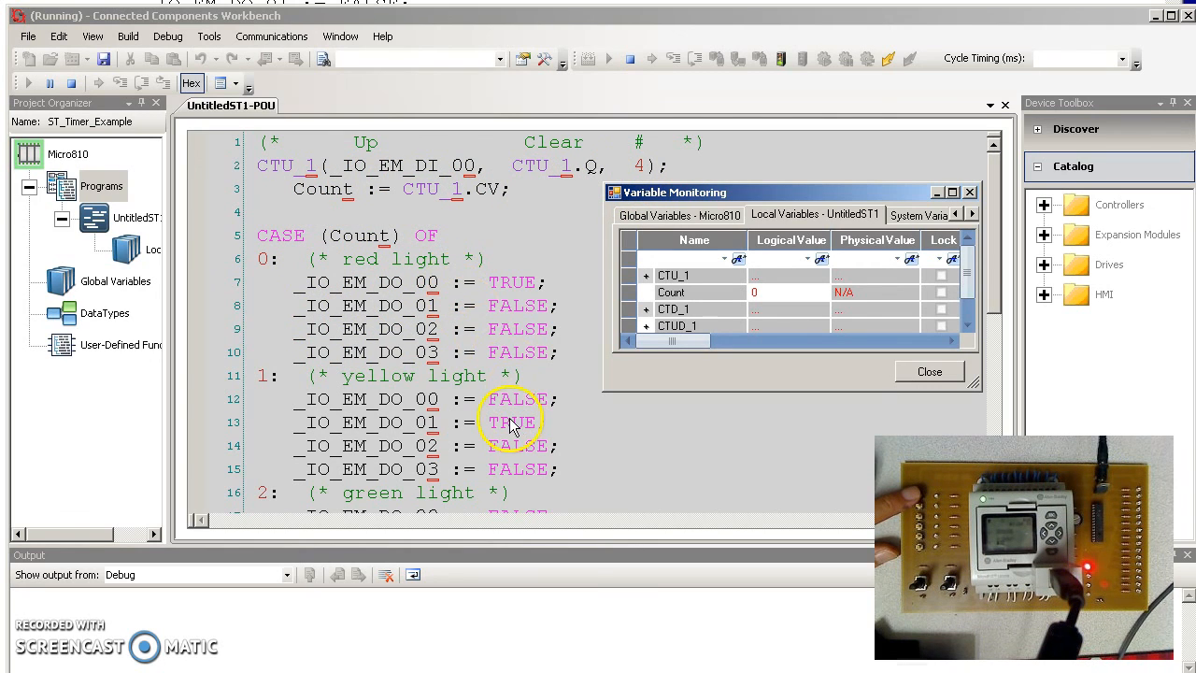
mouse_move(526, 483)
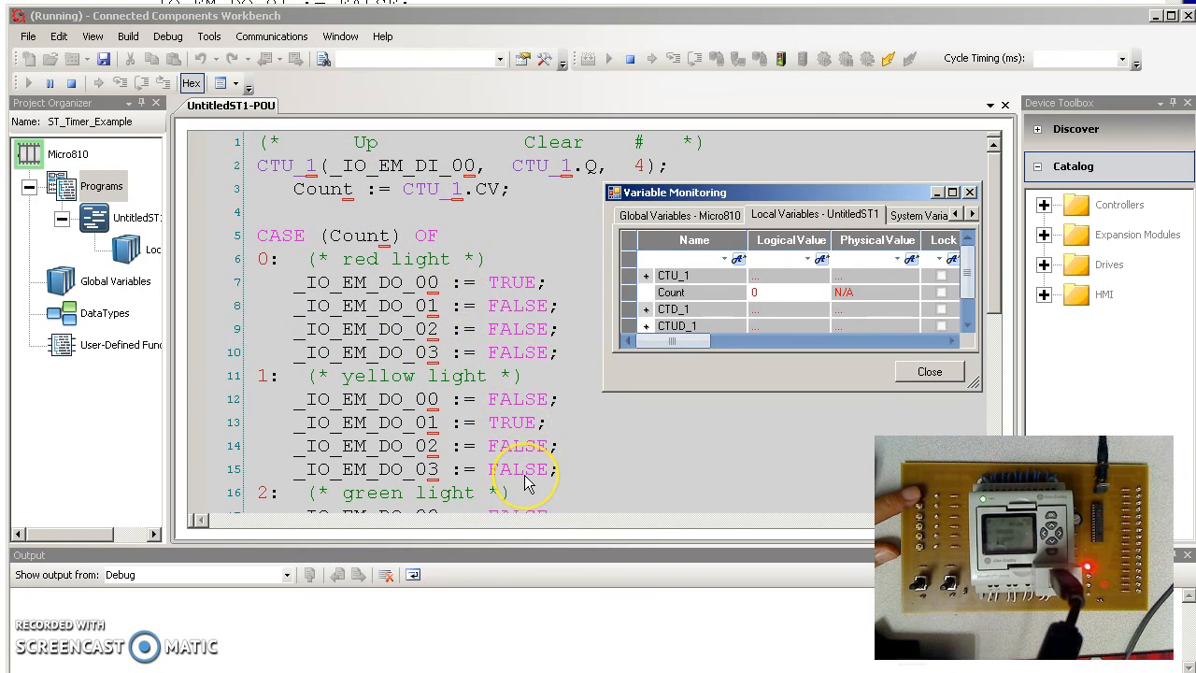